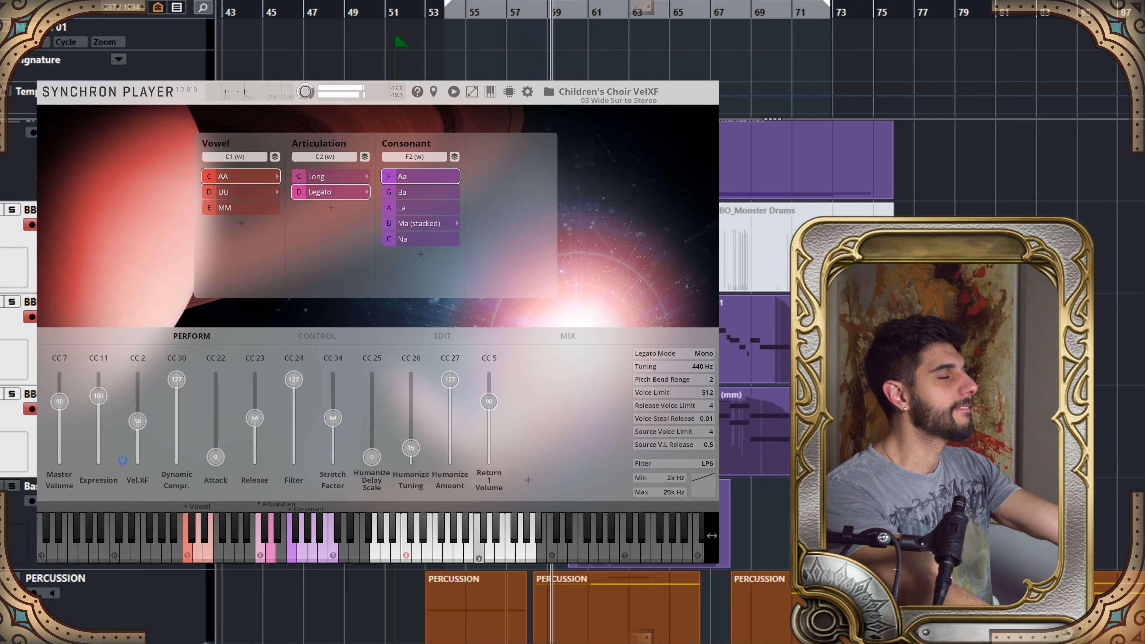
Step: Lower the Vel.XF (CC 2) fader stepwise from 58 through 40 and 30 down to 7
{"action": "left_click_drag", "start_coordinate": [137, 422], "coordinate": [136, 432]}
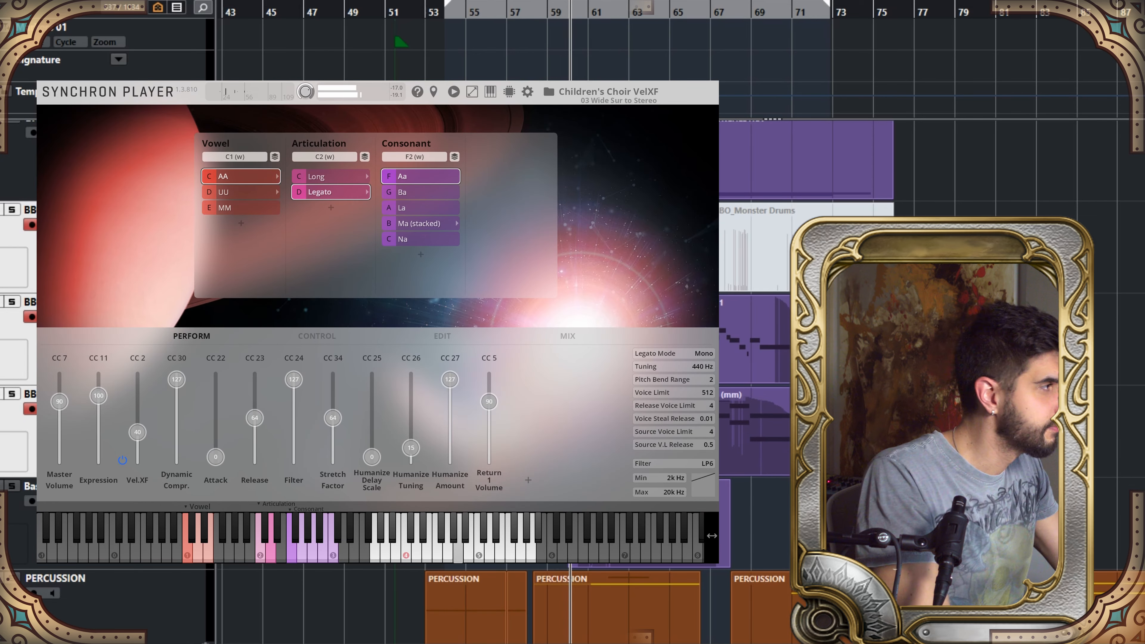
{"action": "left_click_drag", "start_coordinate": [137, 432], "coordinate": [138, 437]}
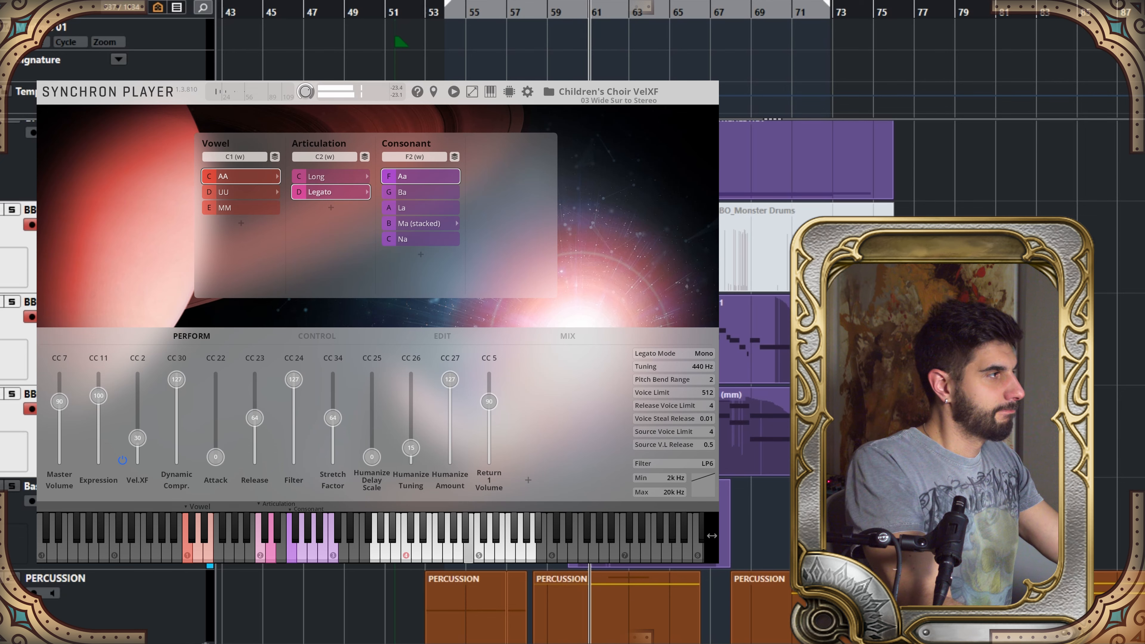
{"action": "left_click_drag", "start_coordinate": [137, 438], "coordinate": [137, 453]}
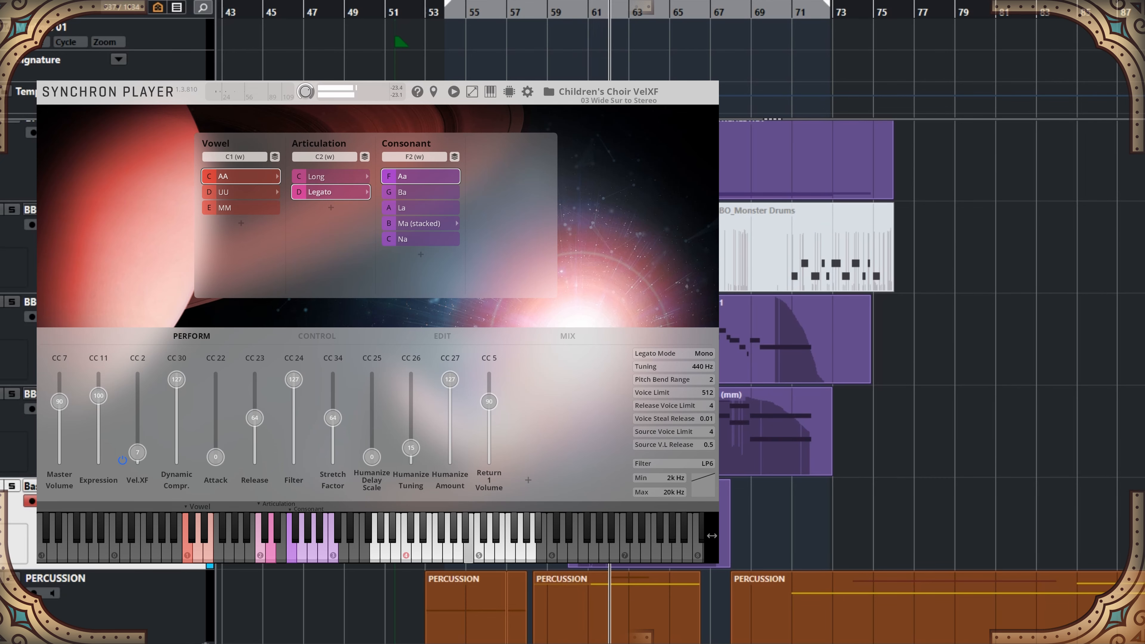